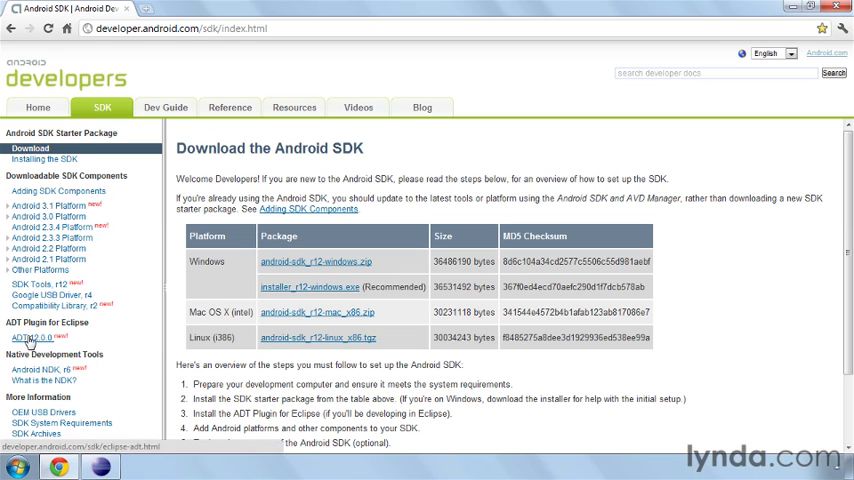
- Open the ADT Plugin for Eclipse page from the ADT 12.0.0 sidebar link
click(30, 337)
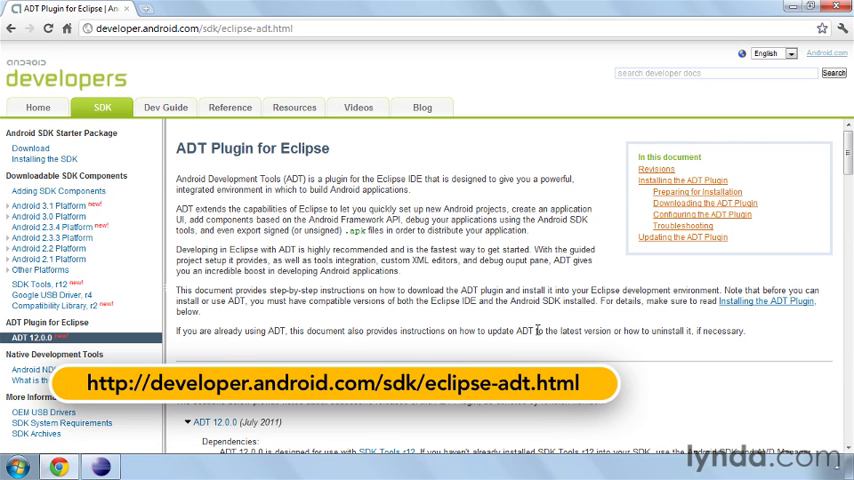
mouse_move(535, 329)
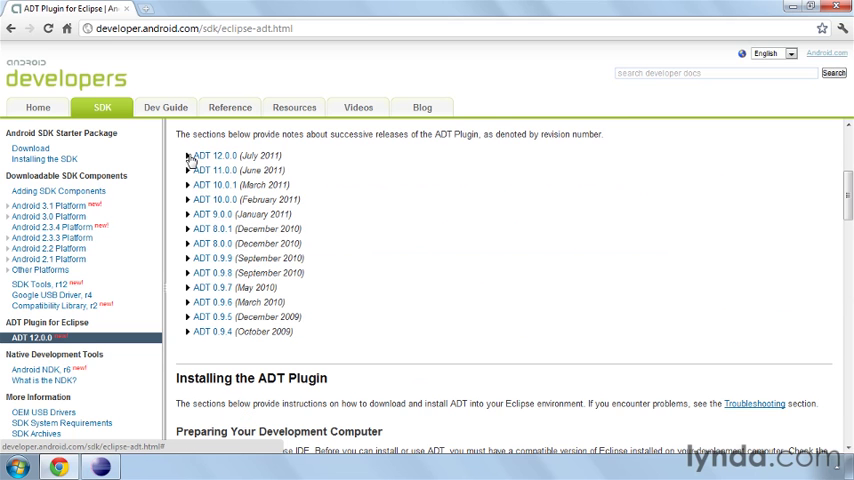
mouse_move(202, 175)
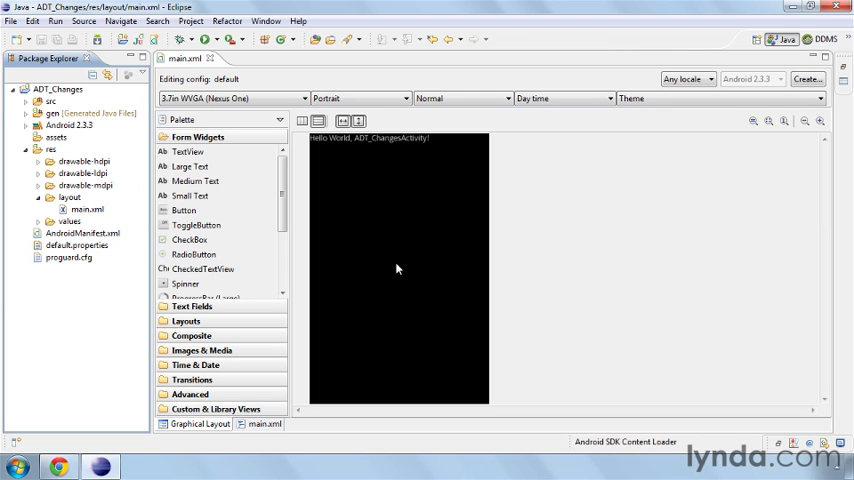
mouse_move(370, 328)
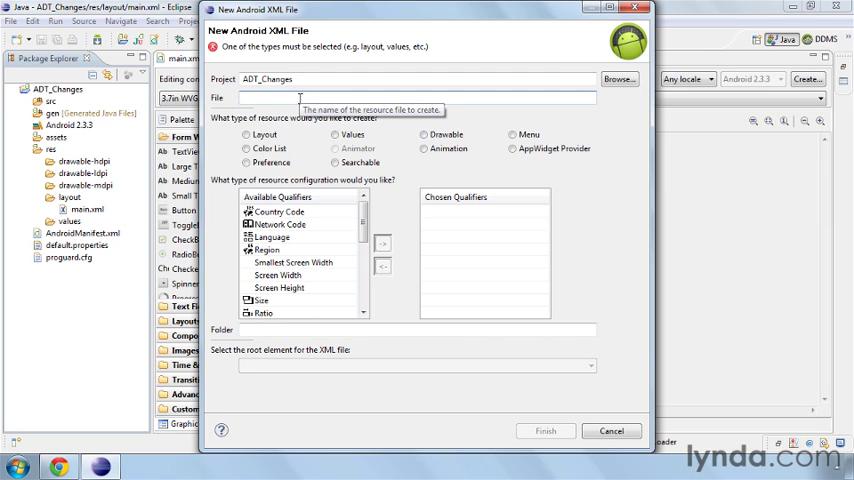
- Create rect.xml as a Drawable resource with a shape root element
text(rect.xml)
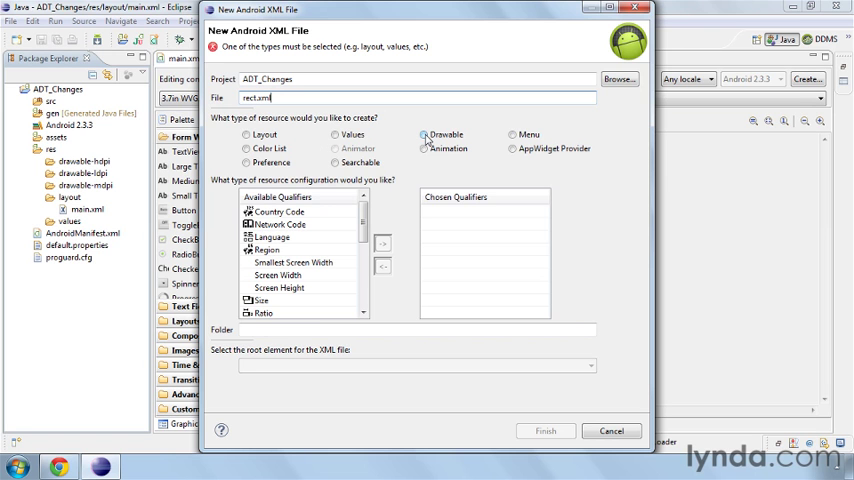
click(428, 135)
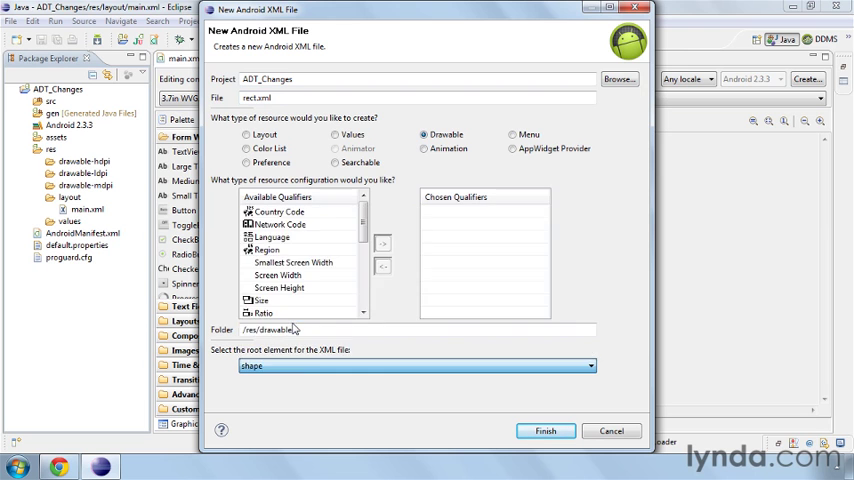
click(545, 430)
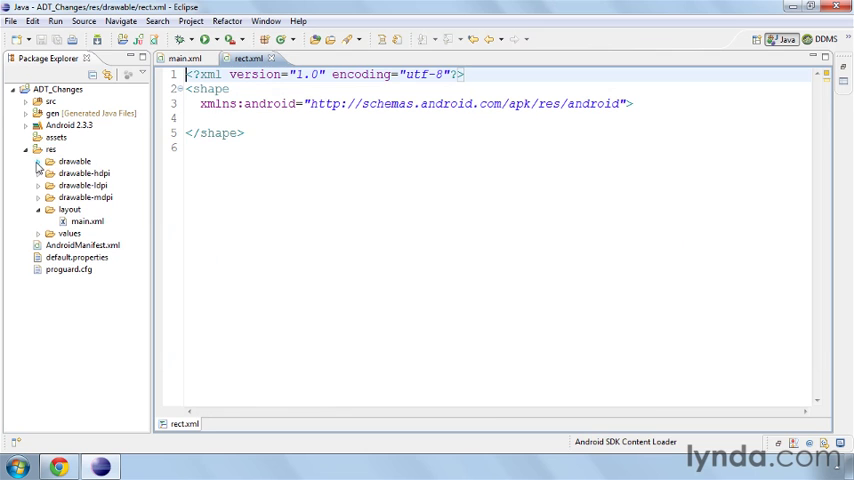
click(37, 161)
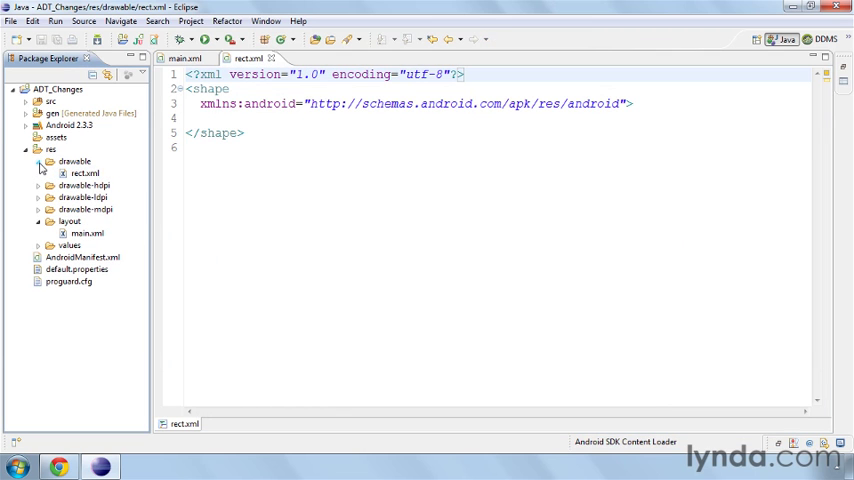
click(38, 161)
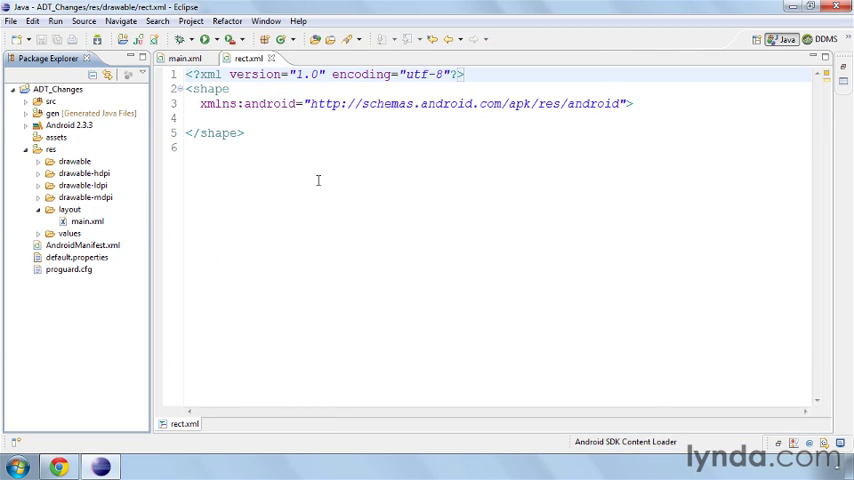
mouse_move(195, 171)
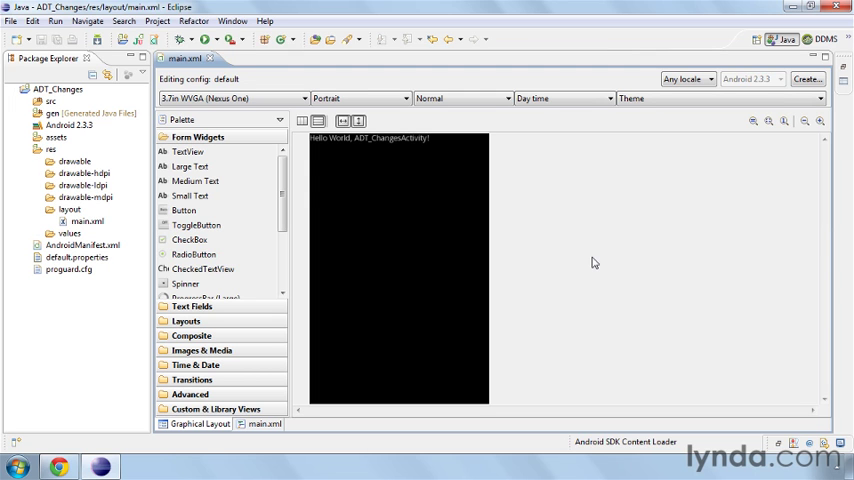
mouse_move(512, 251)
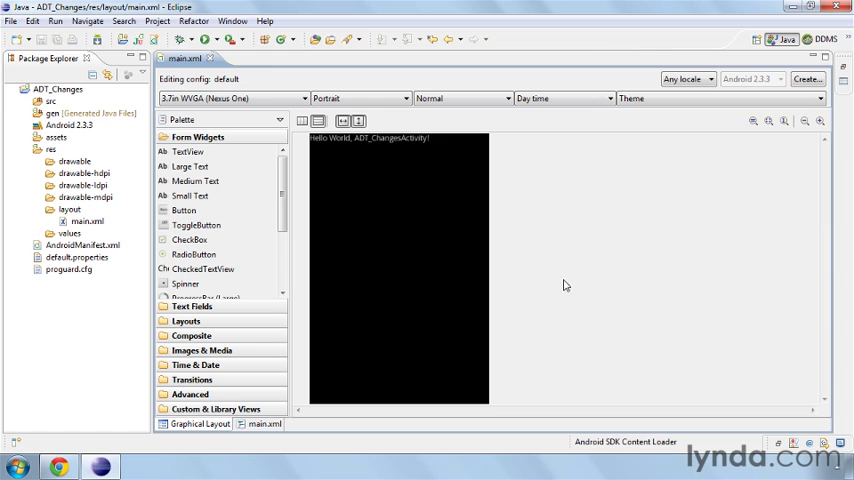
drag(183, 210, 340, 160)
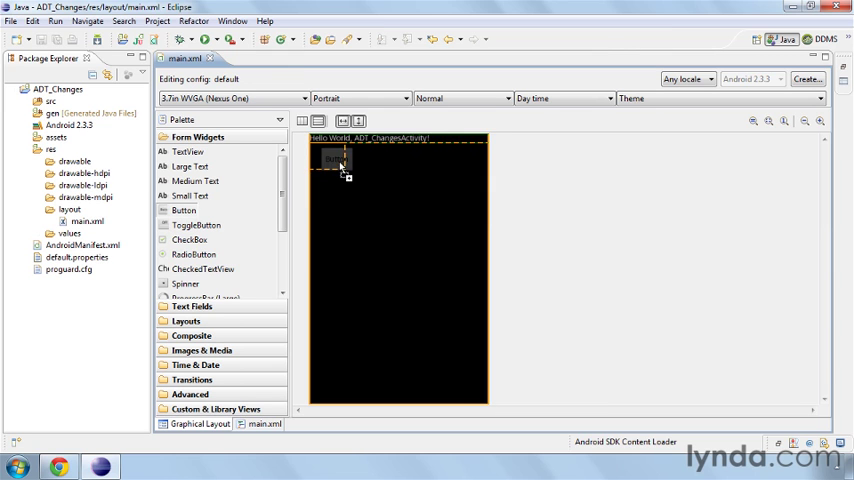
click(328, 155)
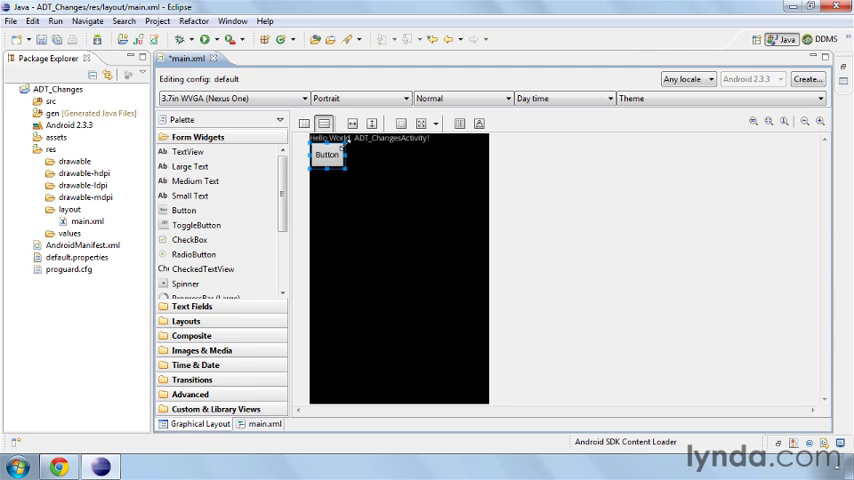
drag(345, 170, 445, 235)
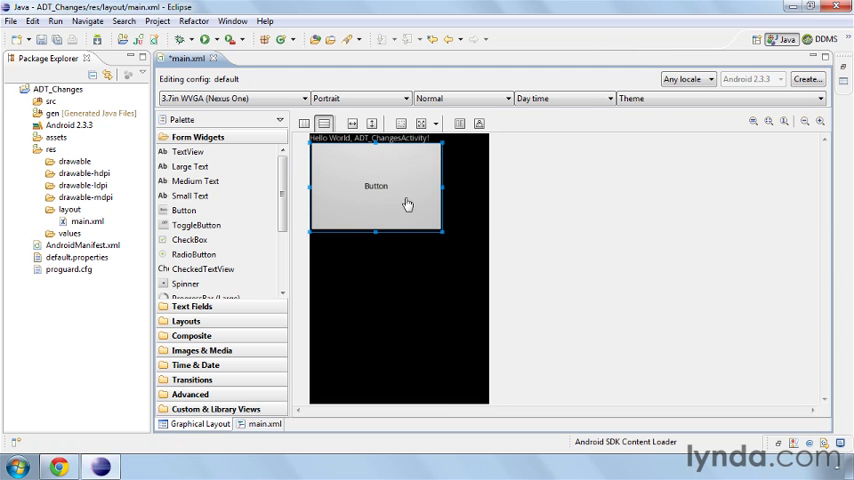
mouse_move(403, 220)
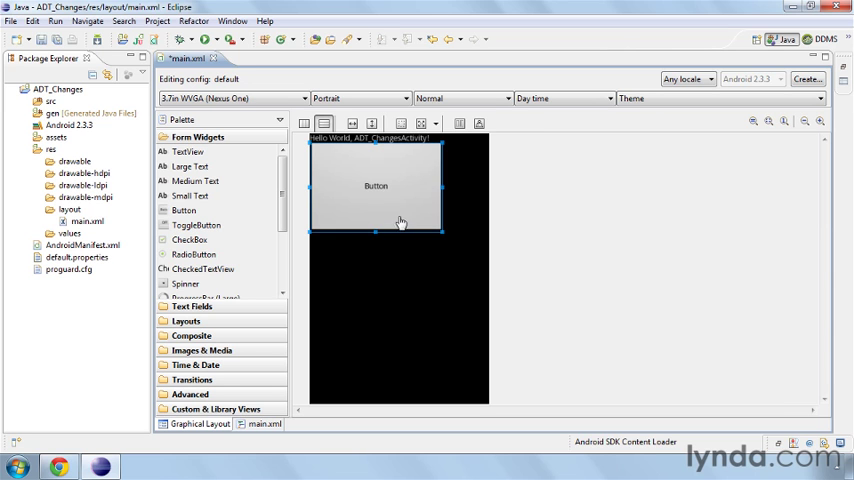
drag(442, 231, 378, 258)
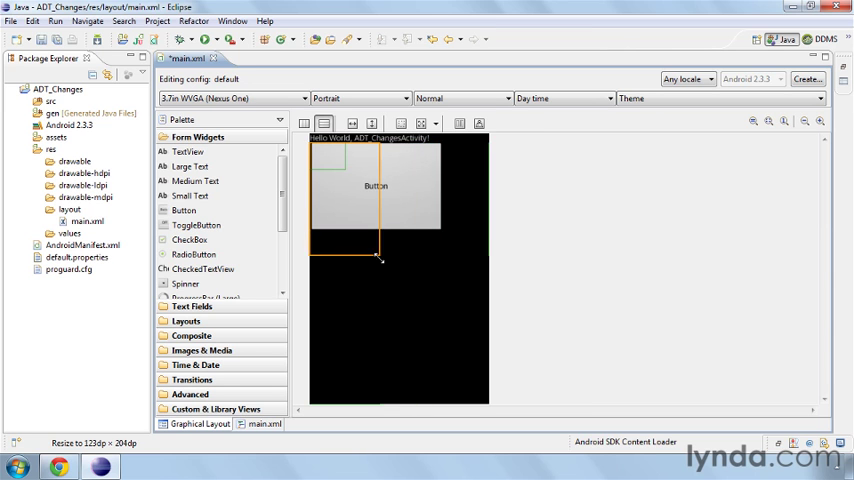
drag(378, 258, 405, 230)
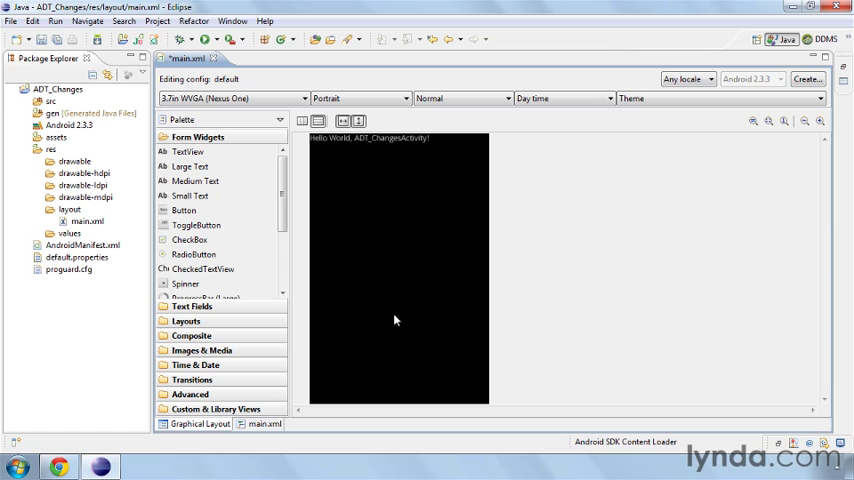
- Change main.xml's root layout type from LinearLayout to RelativeLayout
click(263, 423)
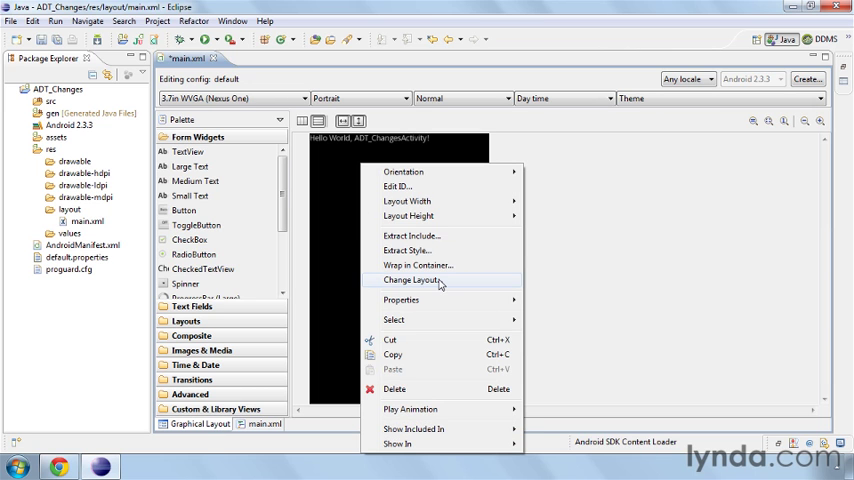
click(410, 280)
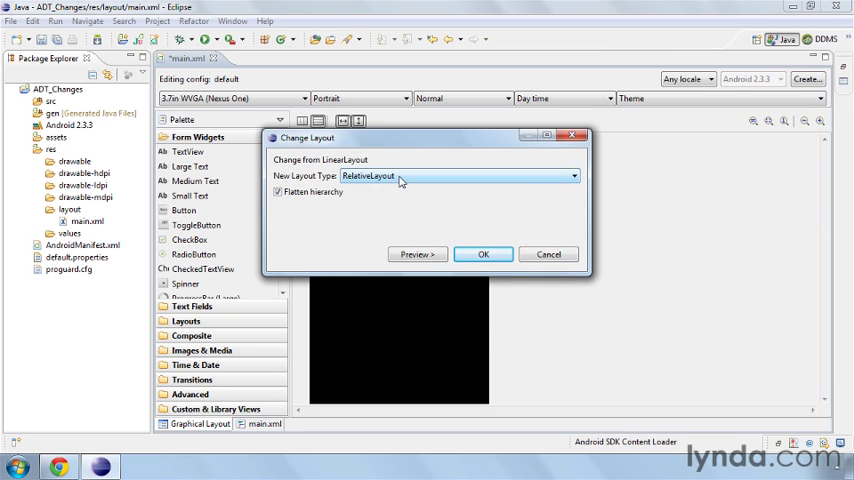
click(573, 176)
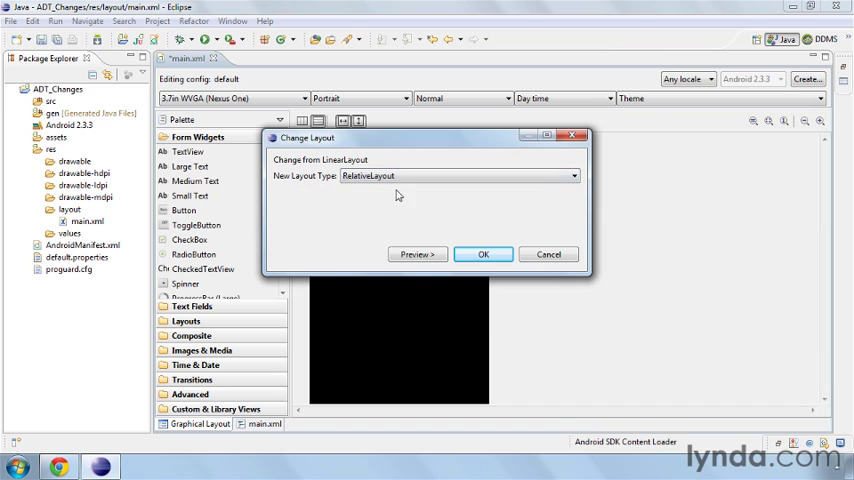
click(482, 254)
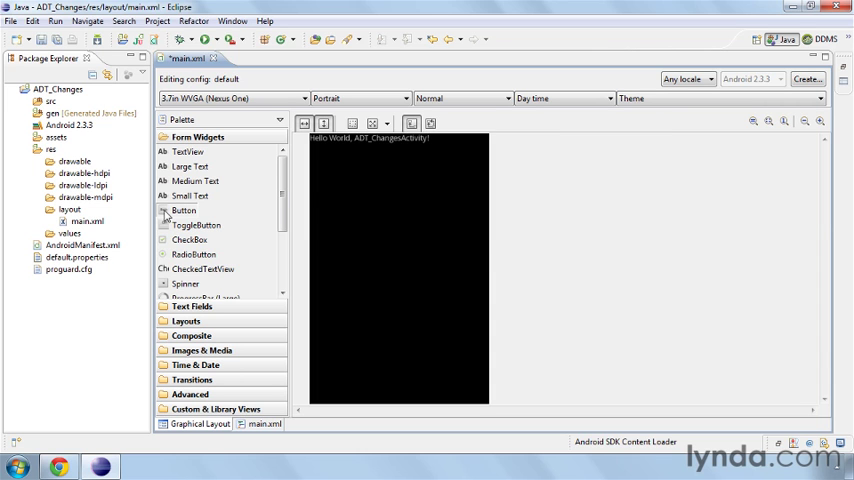
- Drag a Form Widgets Button in and settle it left-aligned below Hello World, then view XML
drag(183, 210, 372, 227)
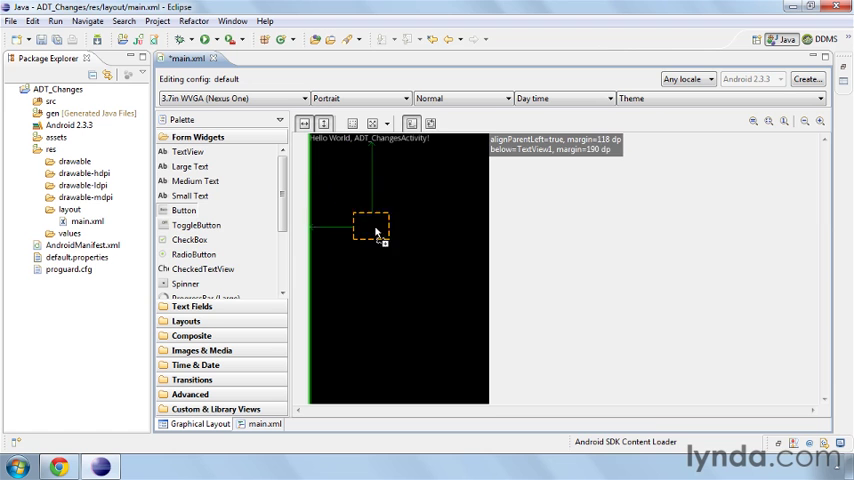
drag(372, 228, 378, 238)
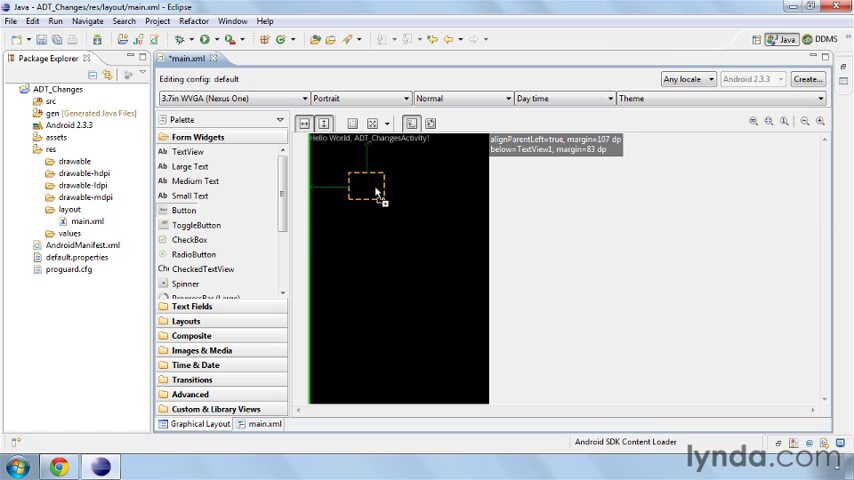
drag(368, 187, 375, 205)
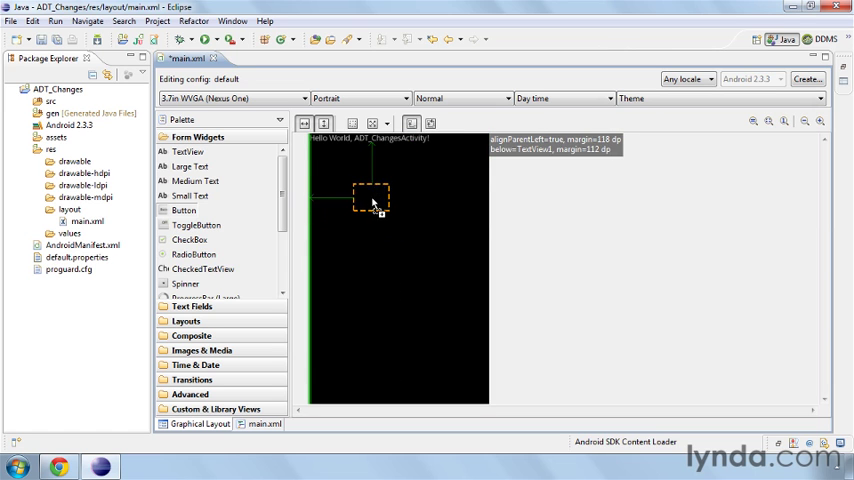
drag(371, 195, 360, 206)
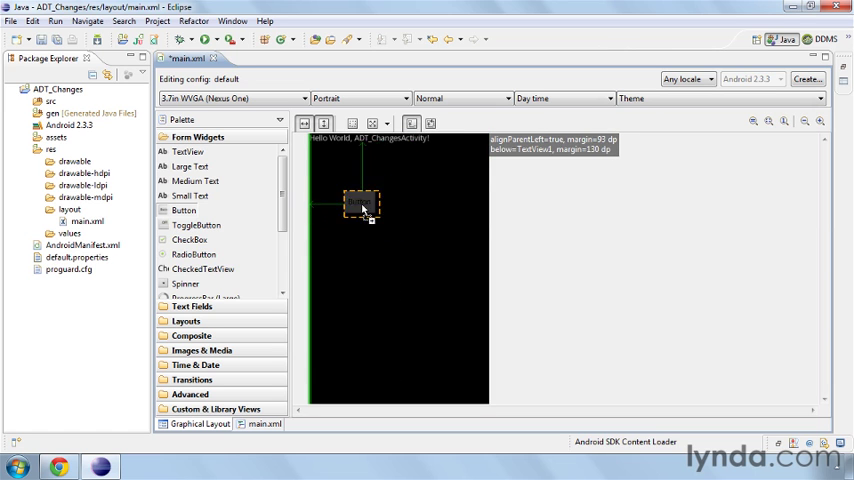
drag(362, 207, 374, 188)
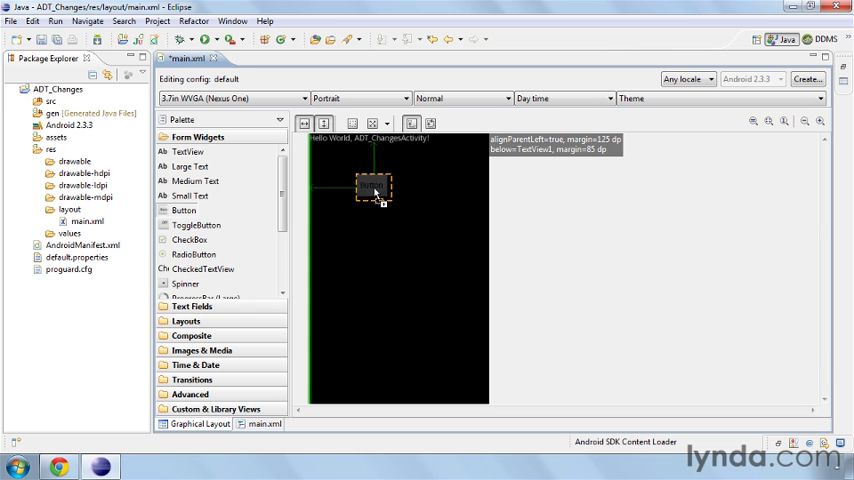
drag(375, 188, 360, 195)
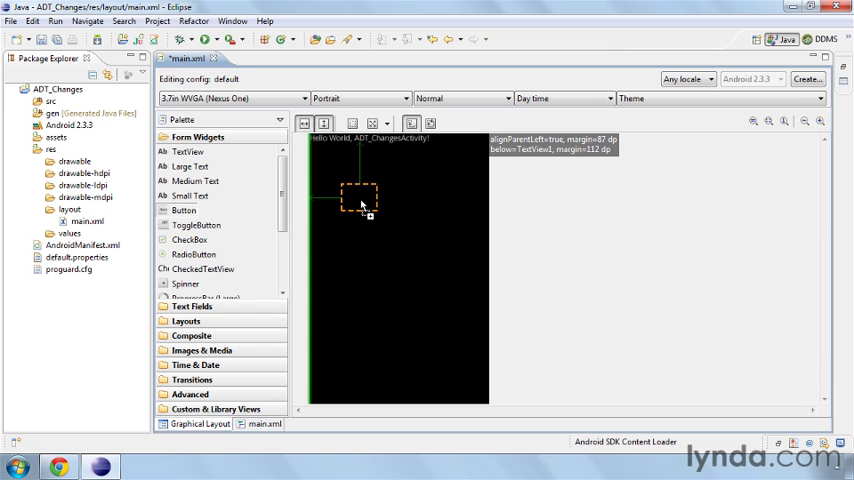
drag(360, 195, 400, 268)
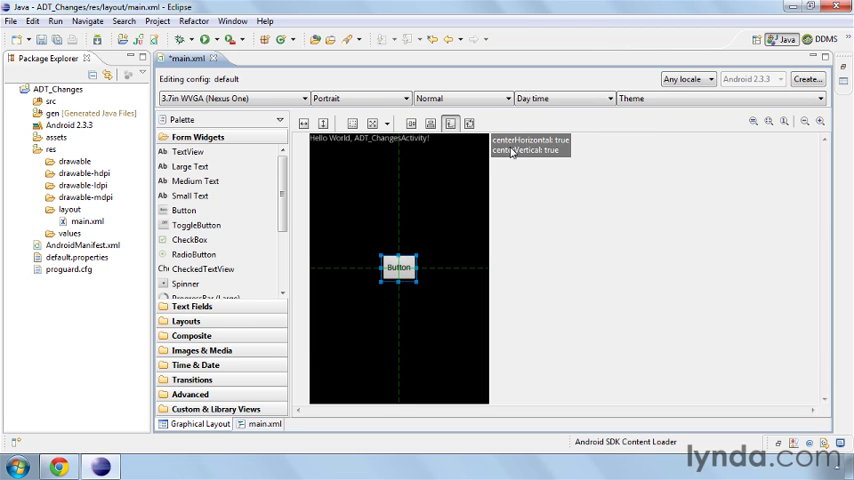
mouse_move(553, 156)
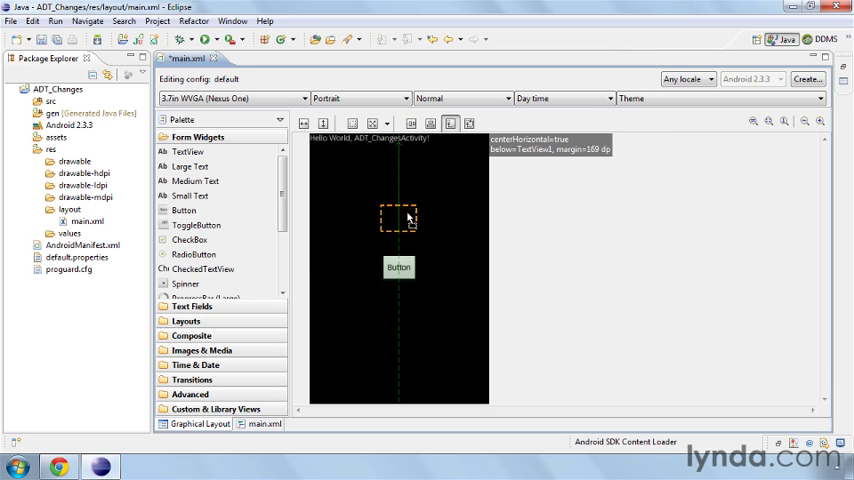
drag(398, 218, 375, 183)
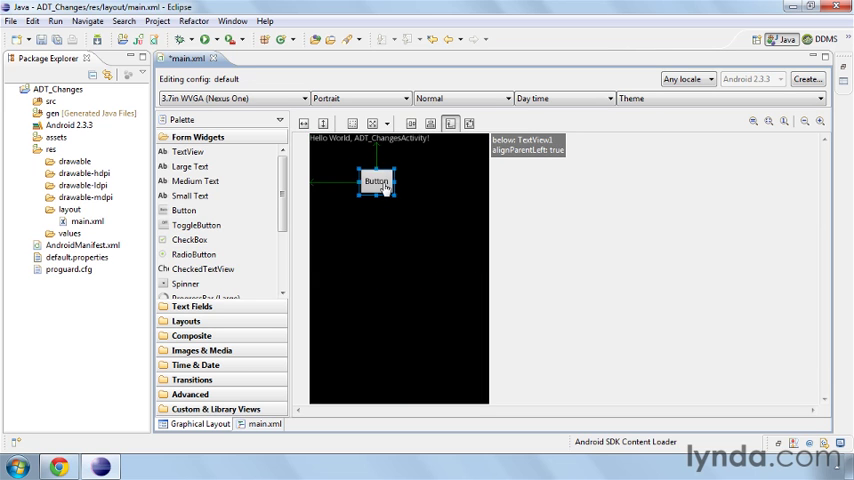
click(263, 423)
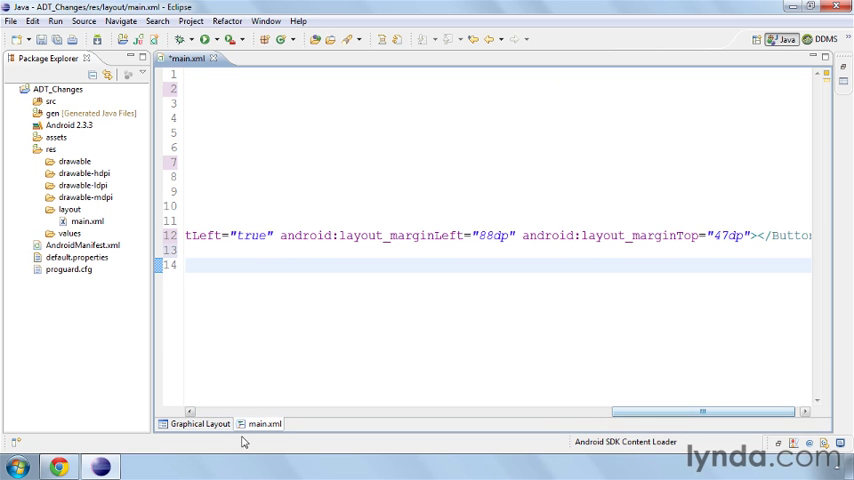
- Return to Graphical Layout and bring up the Button's context menu
click(200, 423)
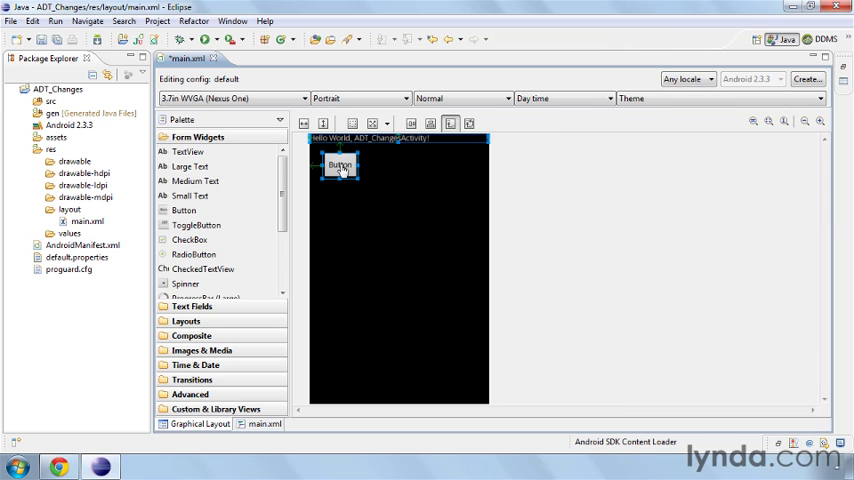
right_click(340, 165)
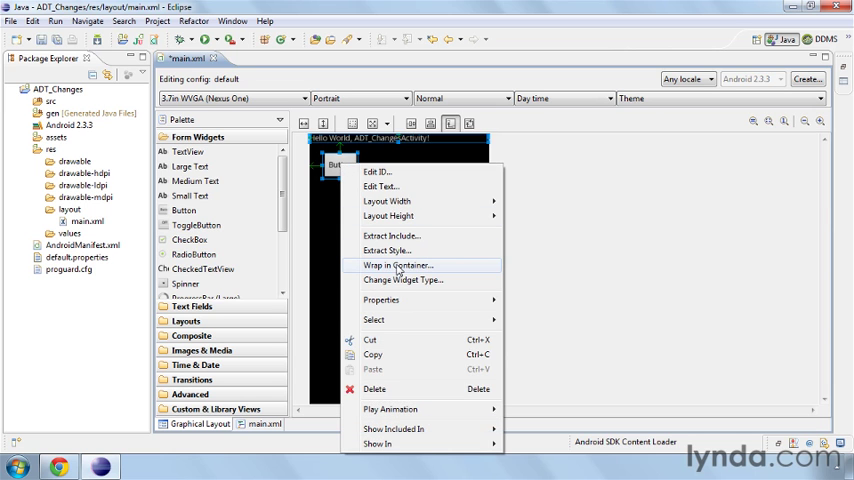
- Wrap the Button in a vertical LinearLayout container with ID NewLayout
click(397, 265)
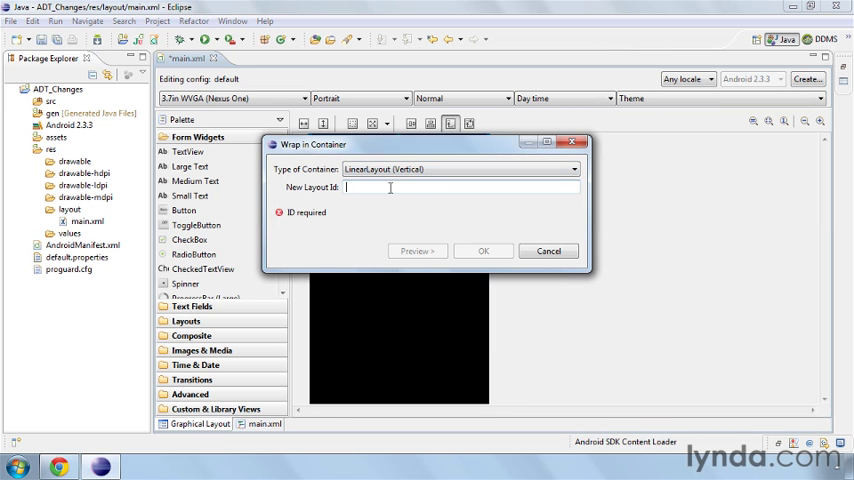
text(NewL)
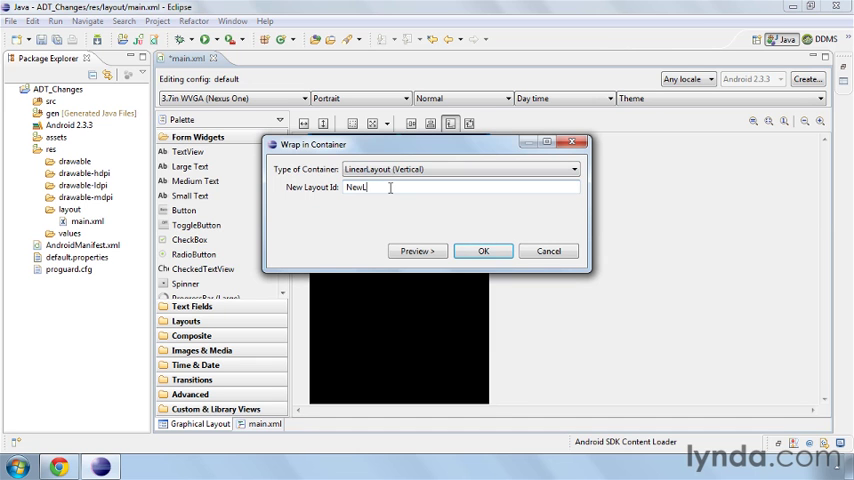
click(483, 251)
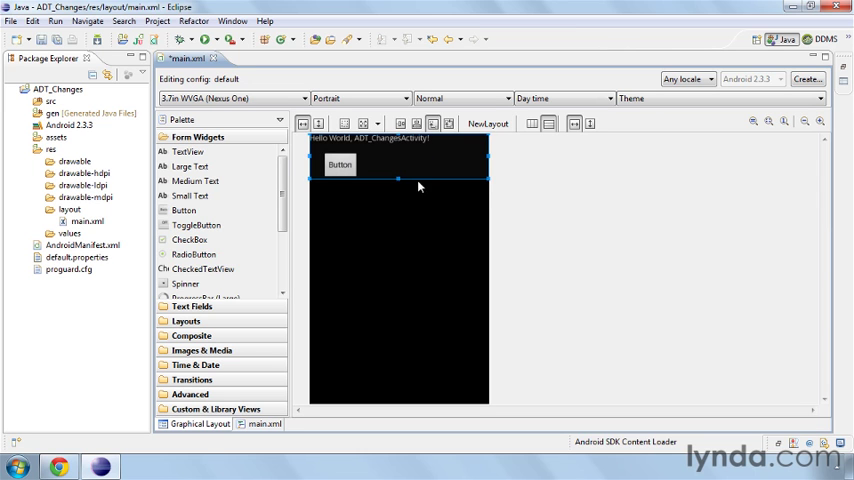
mouse_move(444, 183)
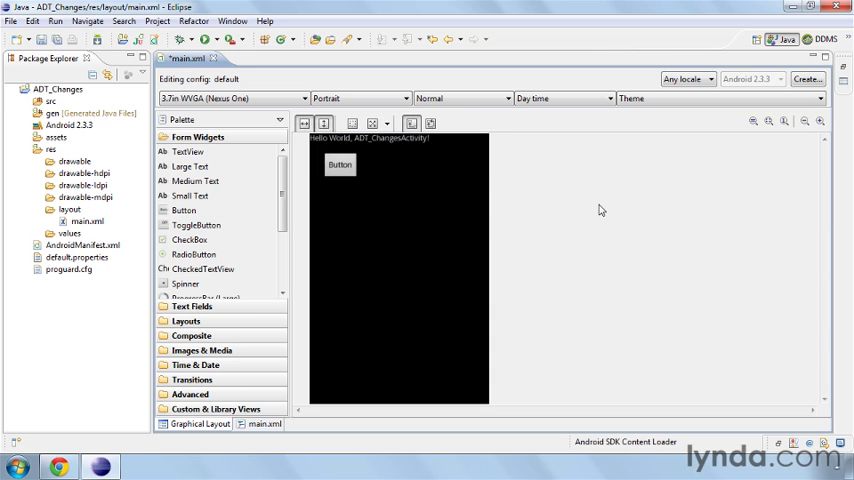
mouse_move(228, 356)
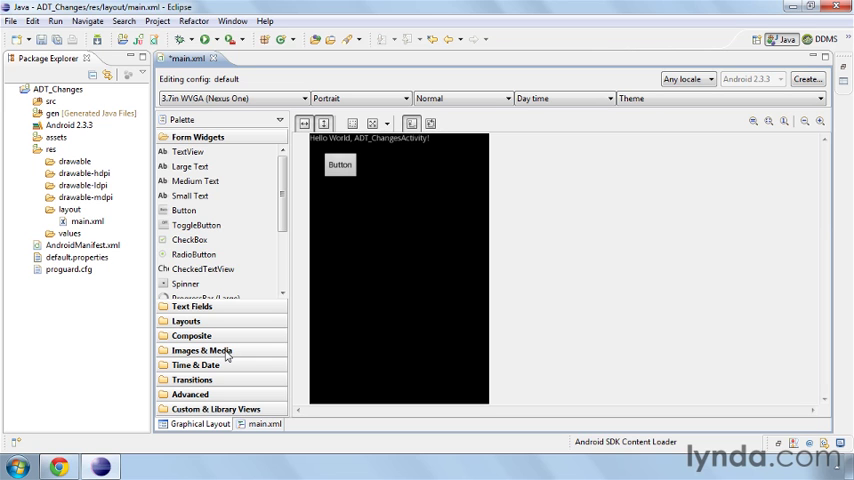
- Add an ImageView below the Button and choose the project drawable bea as its image
click(202, 195)
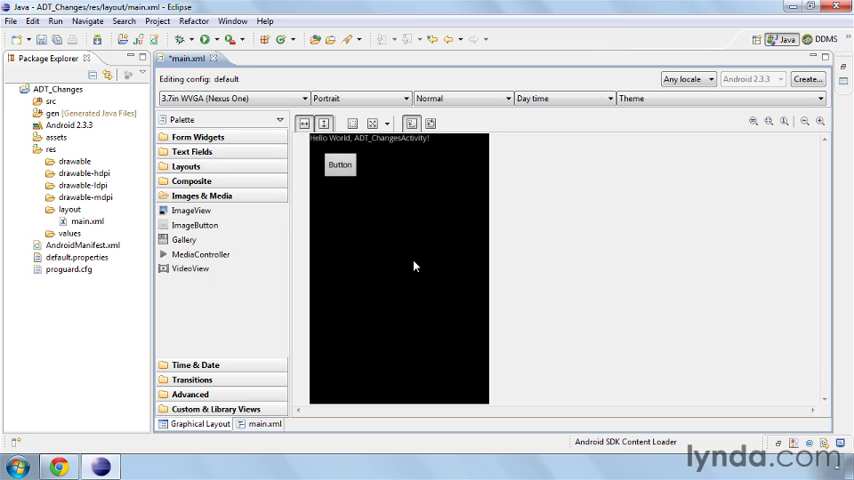
mouse_move(191, 210)
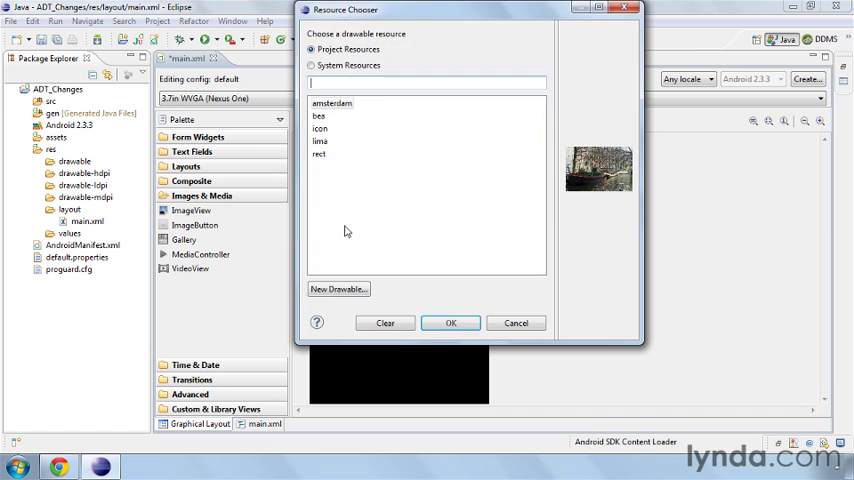
drag(356, 9, 401, 69)
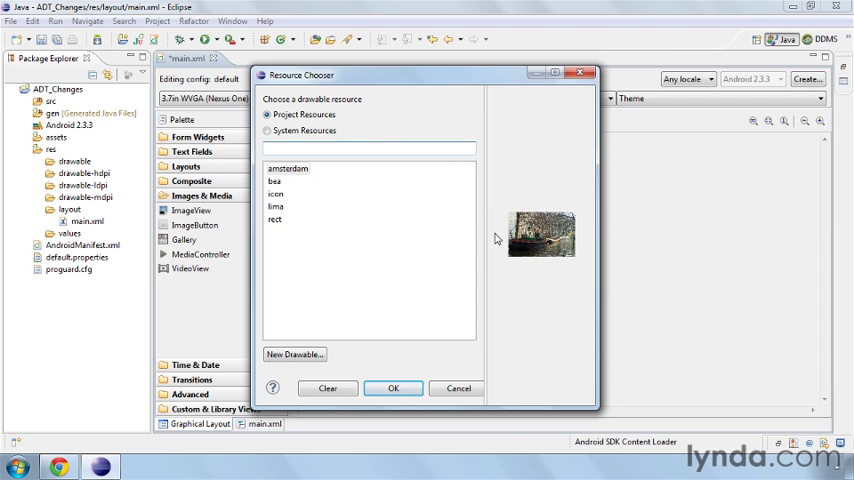
click(288, 168)
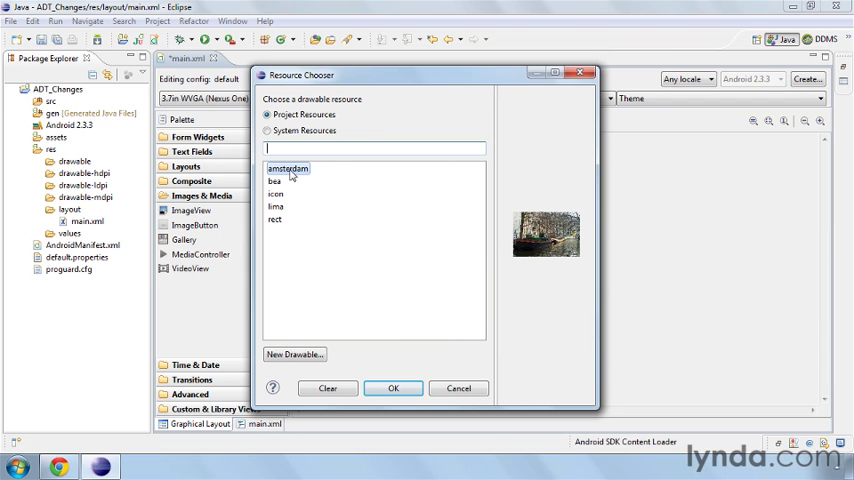
click(276, 181)
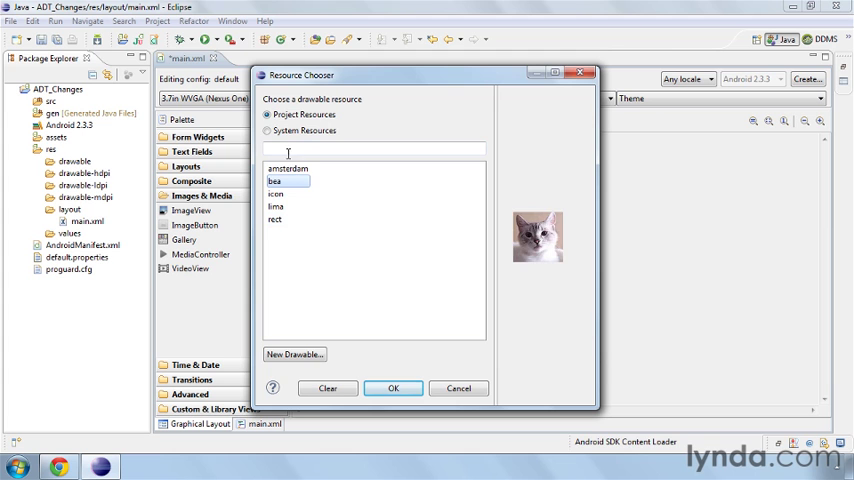
click(267, 131)
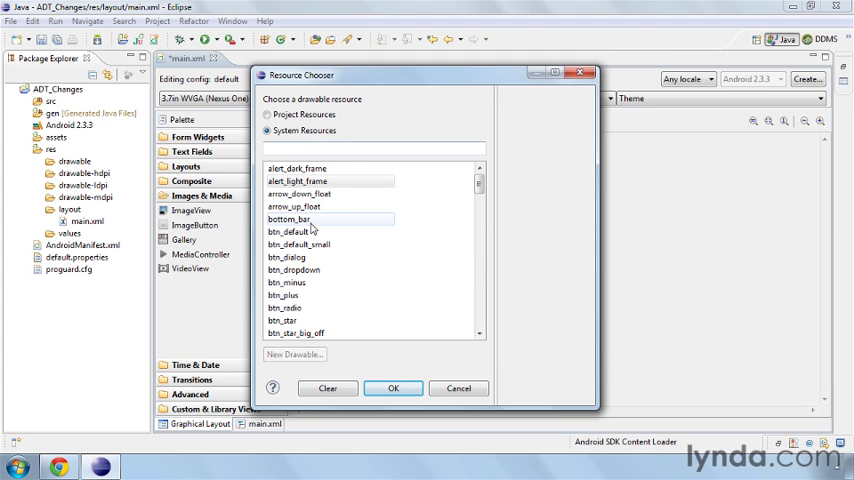
click(298, 193)
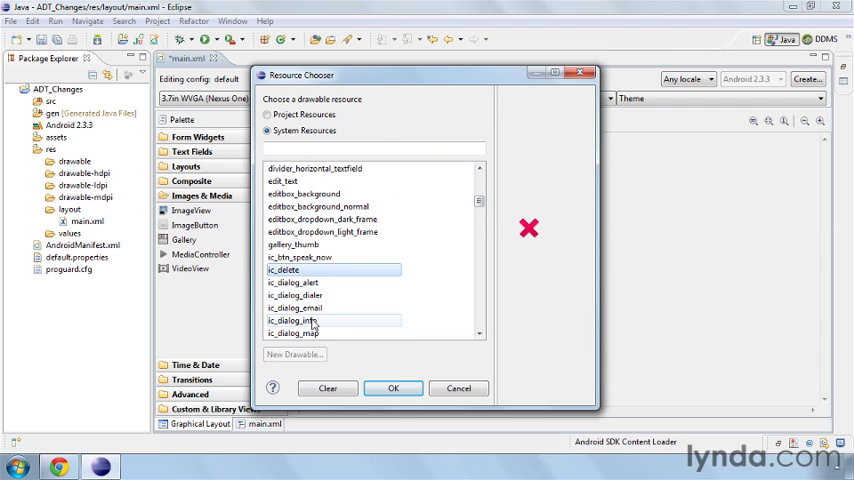
click(294, 282)
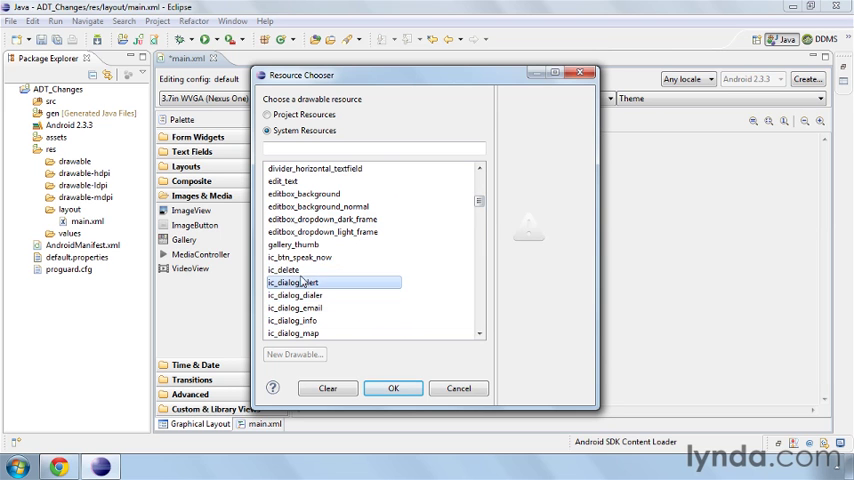
click(285, 270)
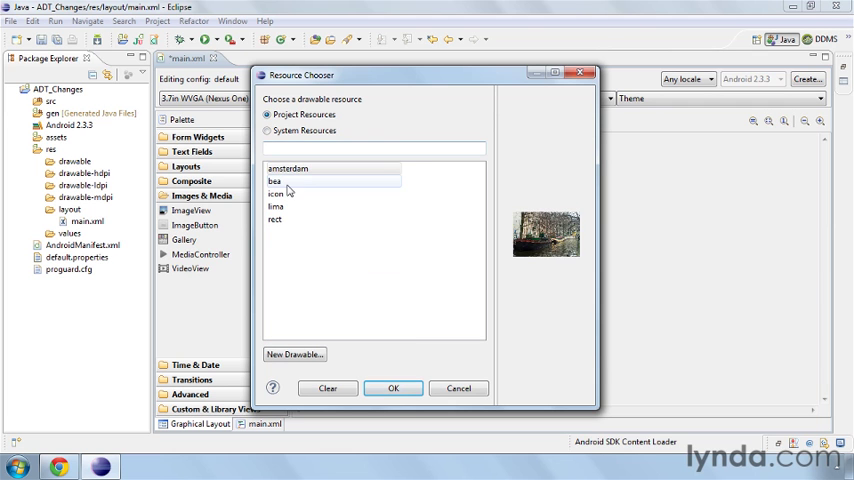
click(276, 181)
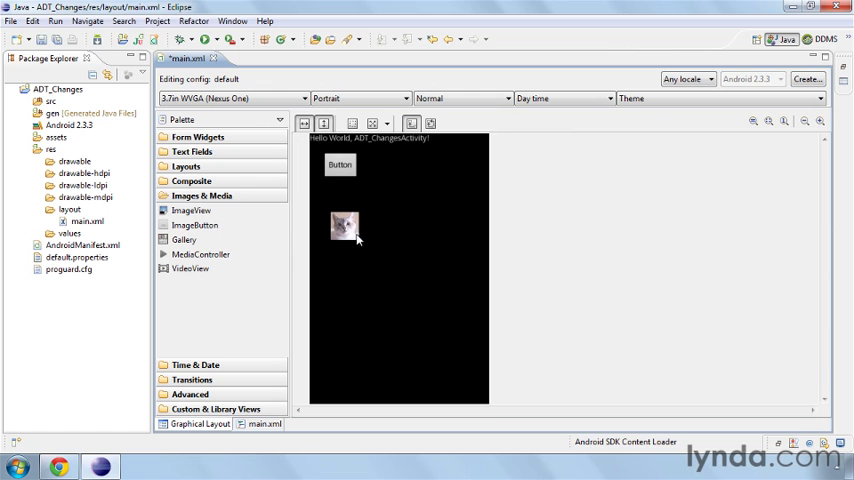
mouse_move(281, 164)
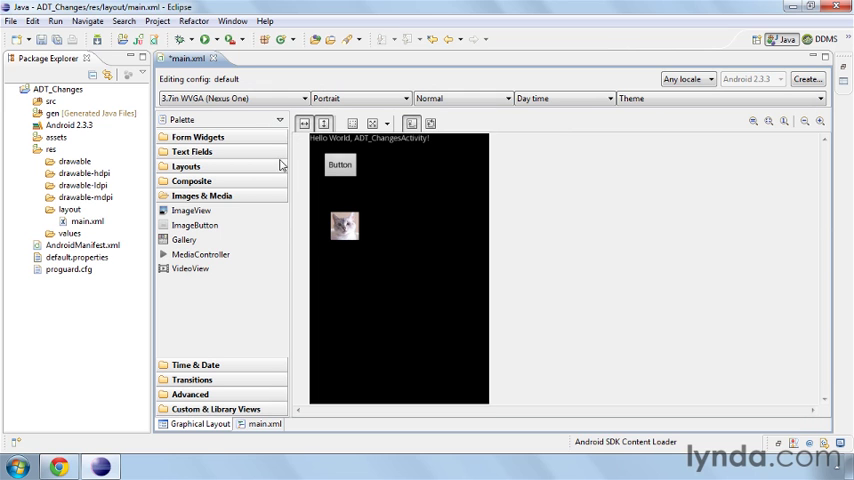
- Swap the Button and image for Large, Medium and Small Text labels, then view main.xml
click(198, 136)
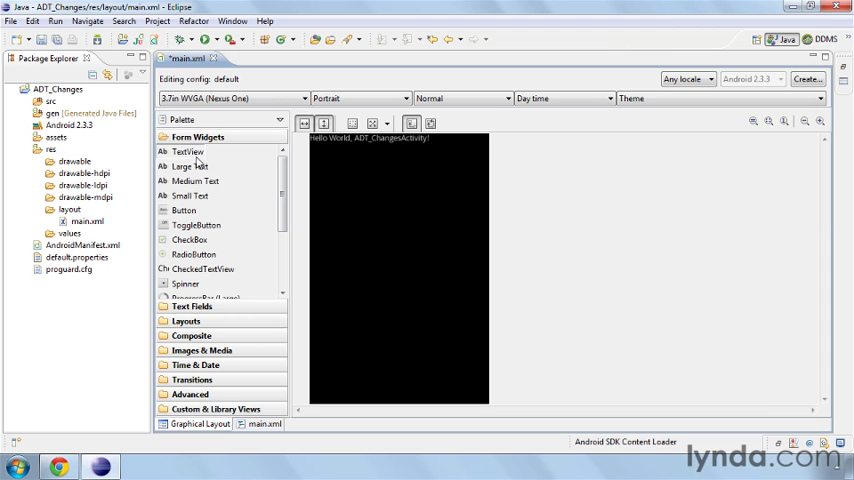
click(378, 138)
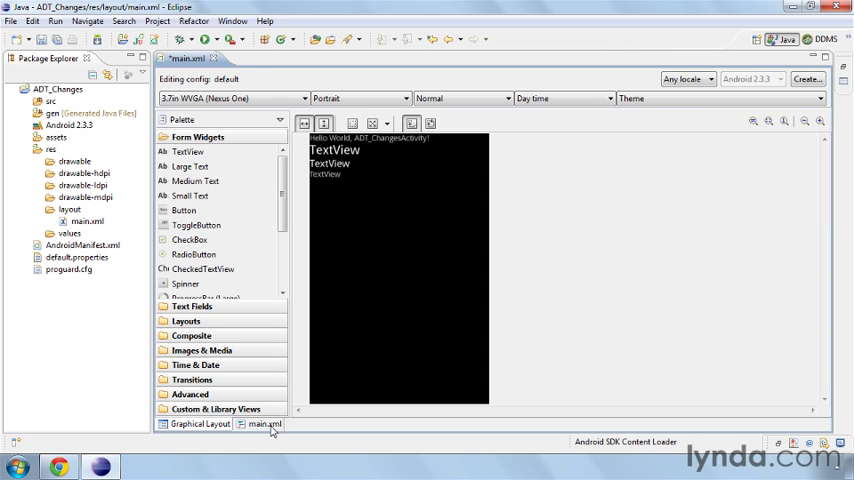
click(262, 423)
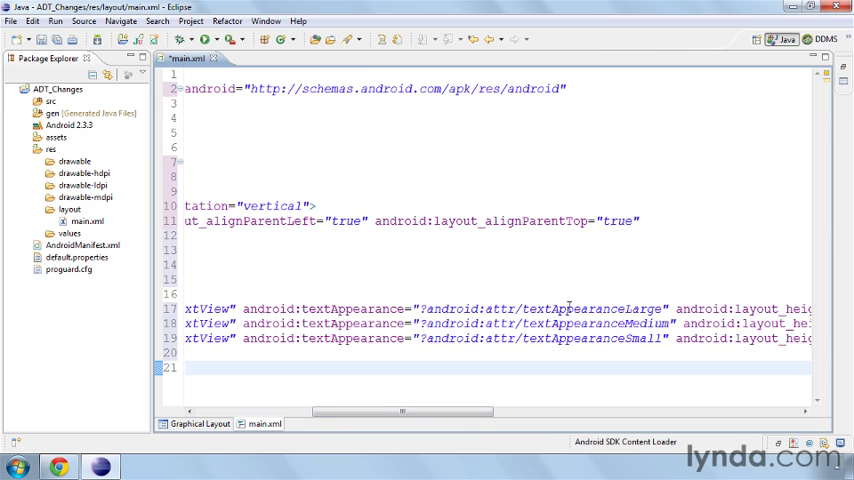
mouse_move(651, 325)
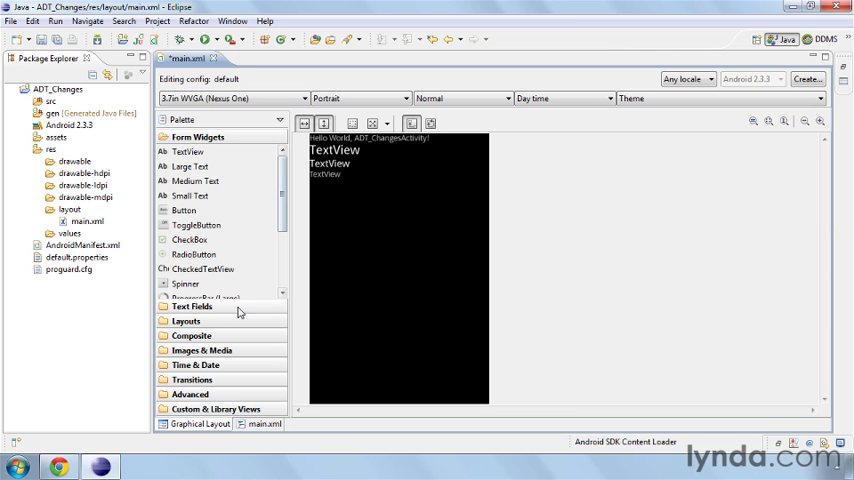
- Drop a Plain Text field below the labels, cancel its input type flags, and view main.xml
click(191, 306)
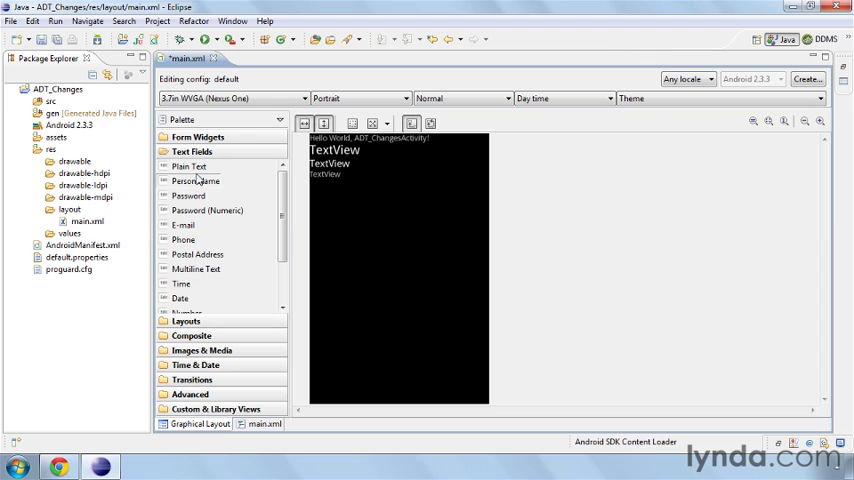
mouse_move(258, 232)
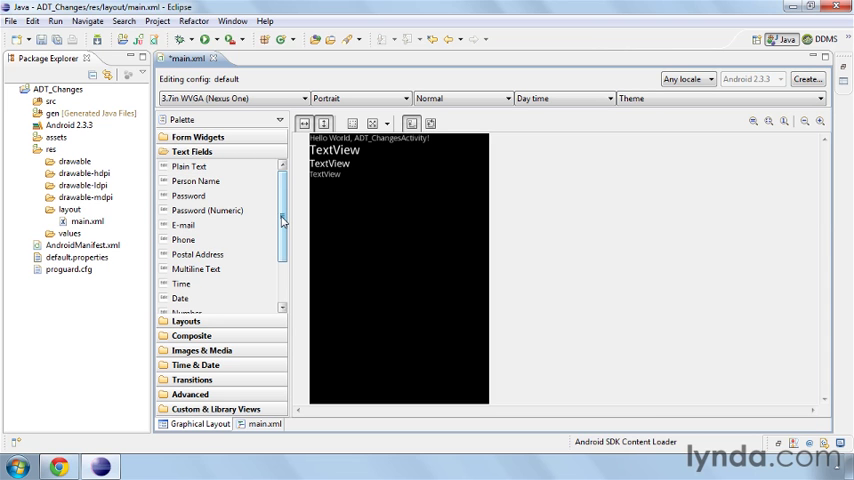
mouse_move(196, 184)
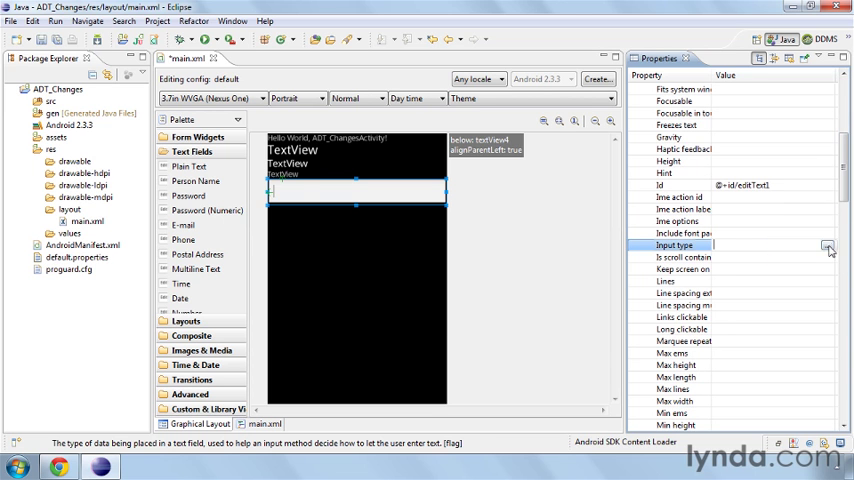
click(828, 245)
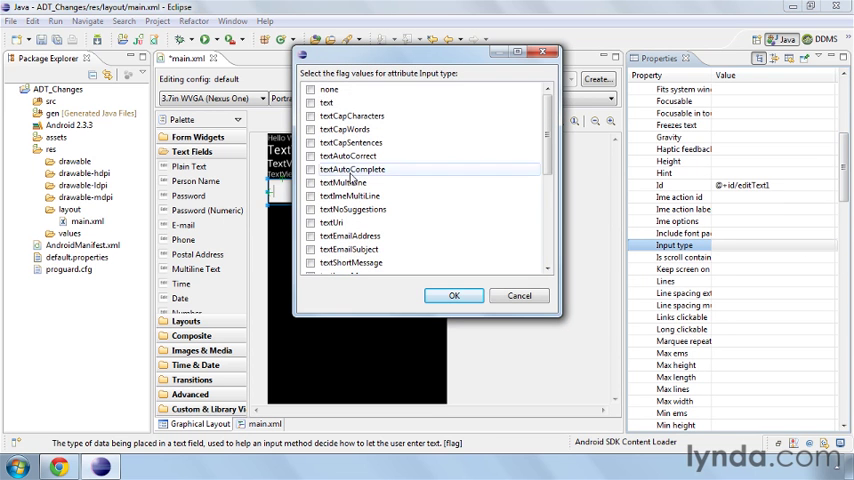
scroll(down, 3)
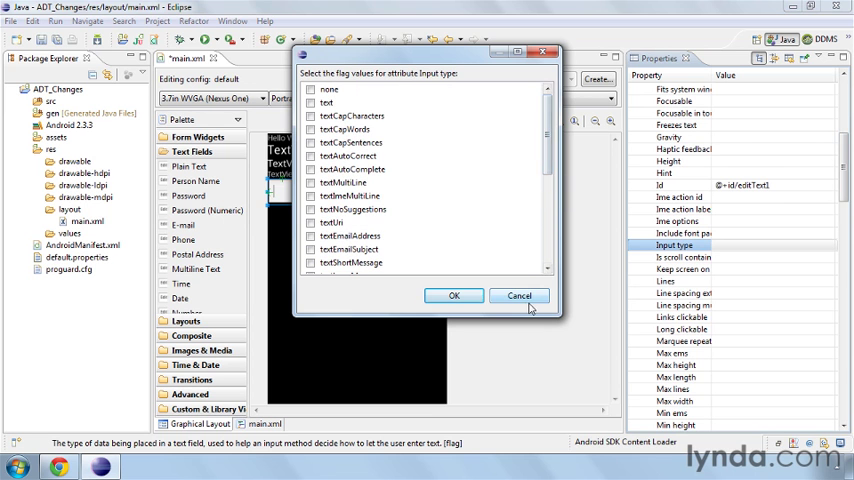
click(519, 295)
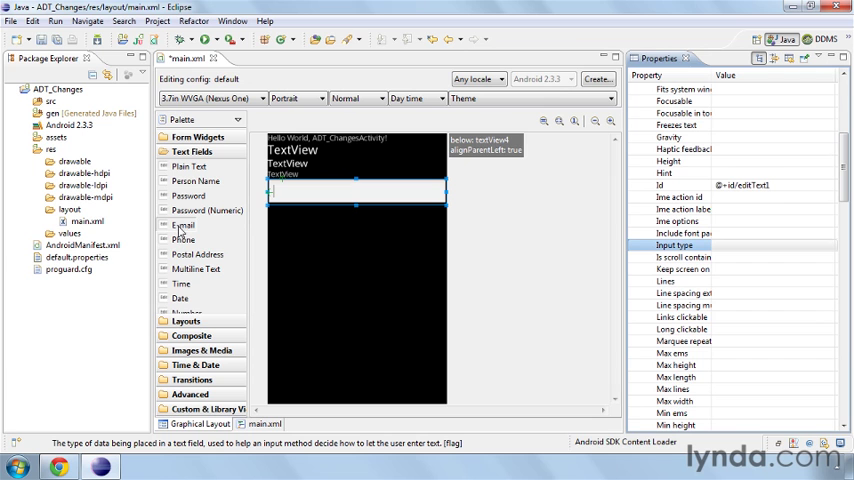
mouse_move(265, 415)
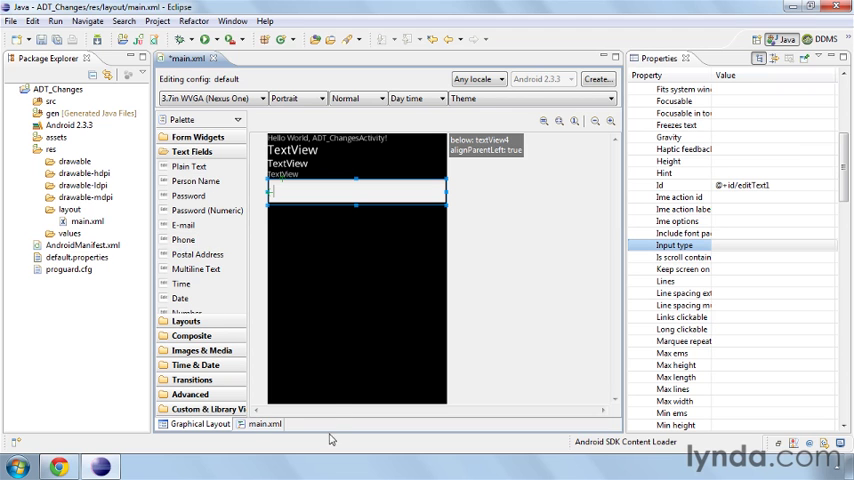
click(264, 424)
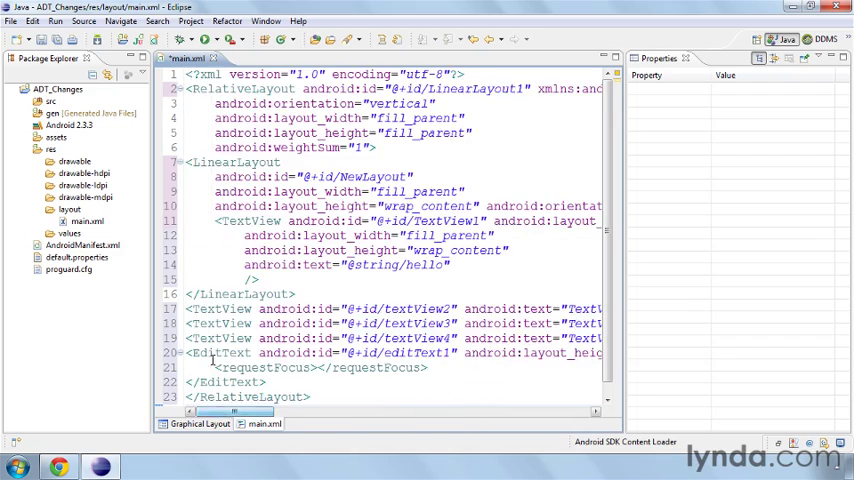
- Add editText2 beneath editText1 and confirm it in the main.xml source
click(200, 424)
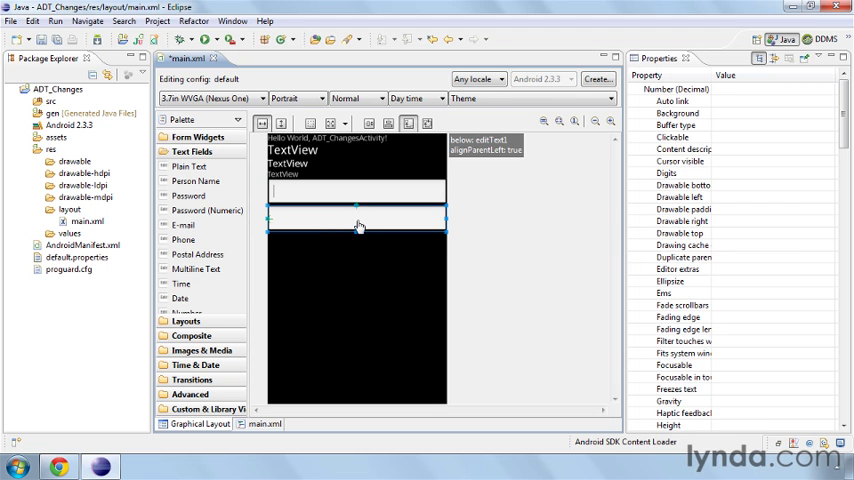
click(263, 424)
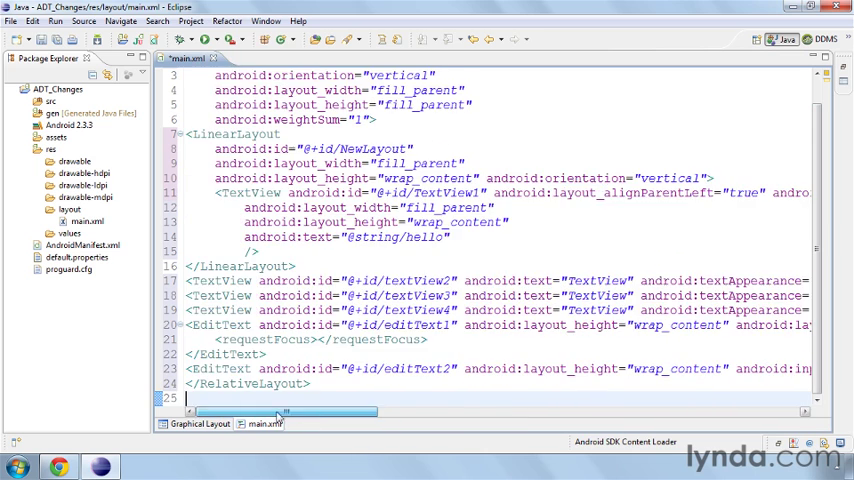
click(200, 424)
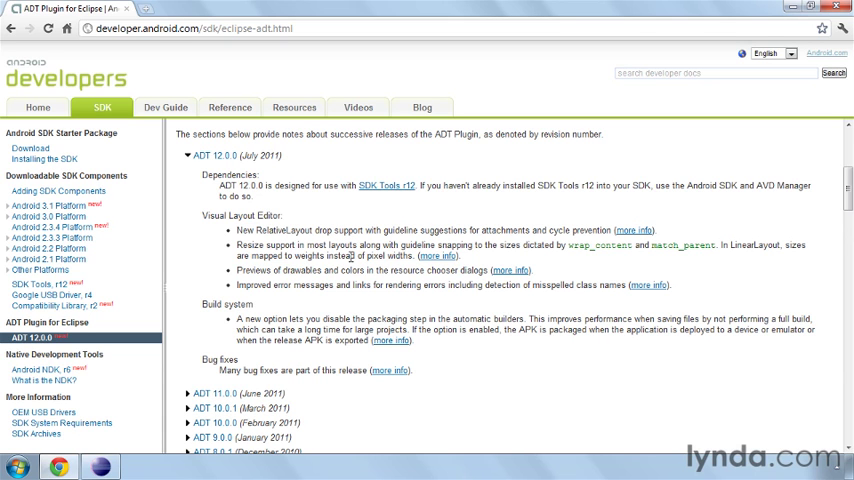
mouse_move(349, 256)
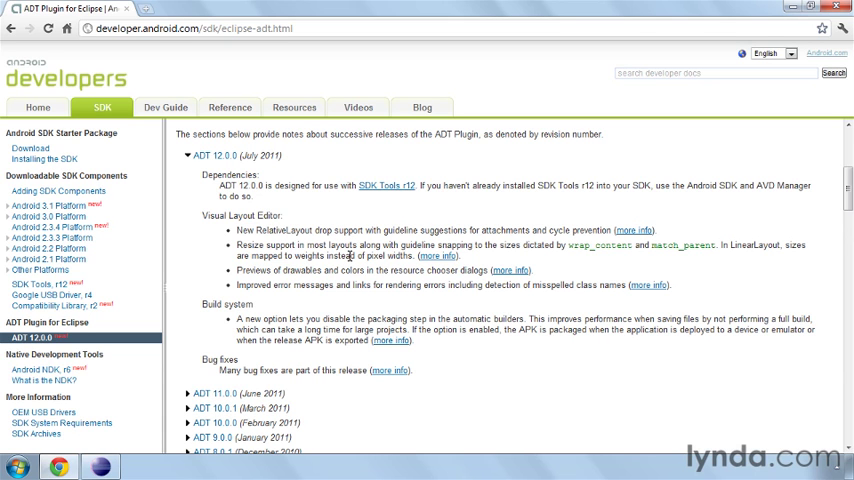